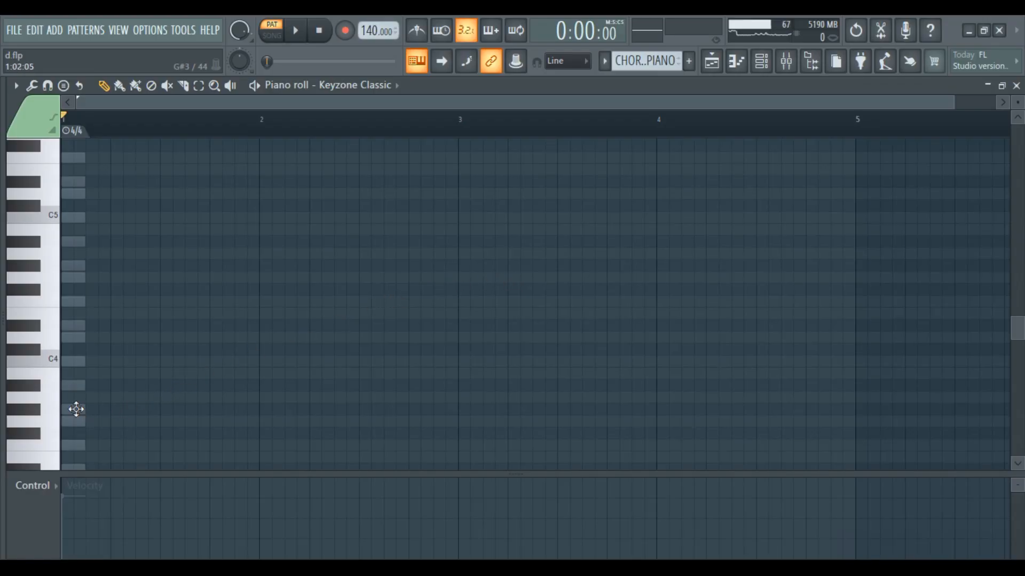
Draw the G#3, A#3, G3 and C4 bass notes across bars 1–5 and play them back
click(74, 410)
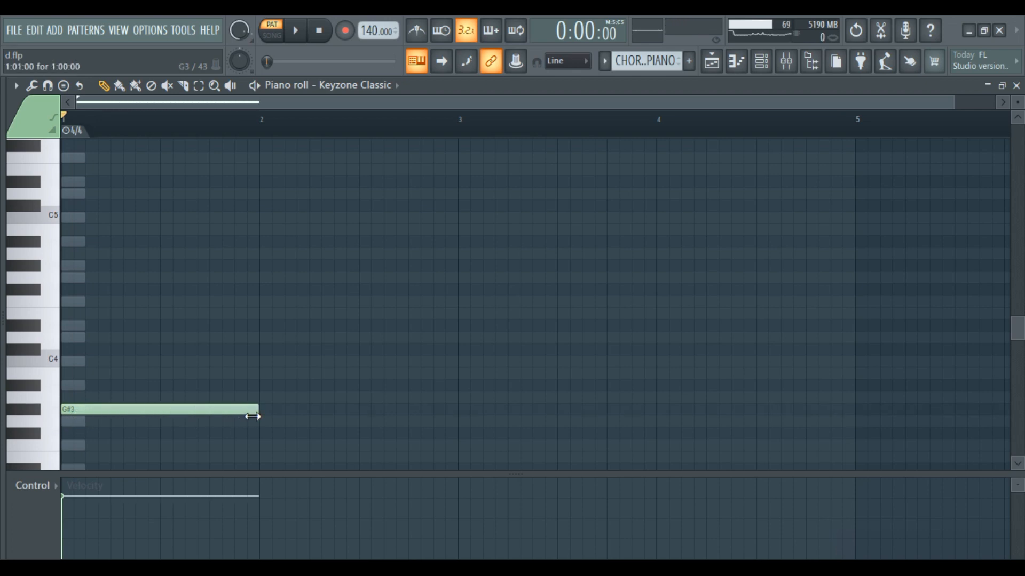
click(295, 31)
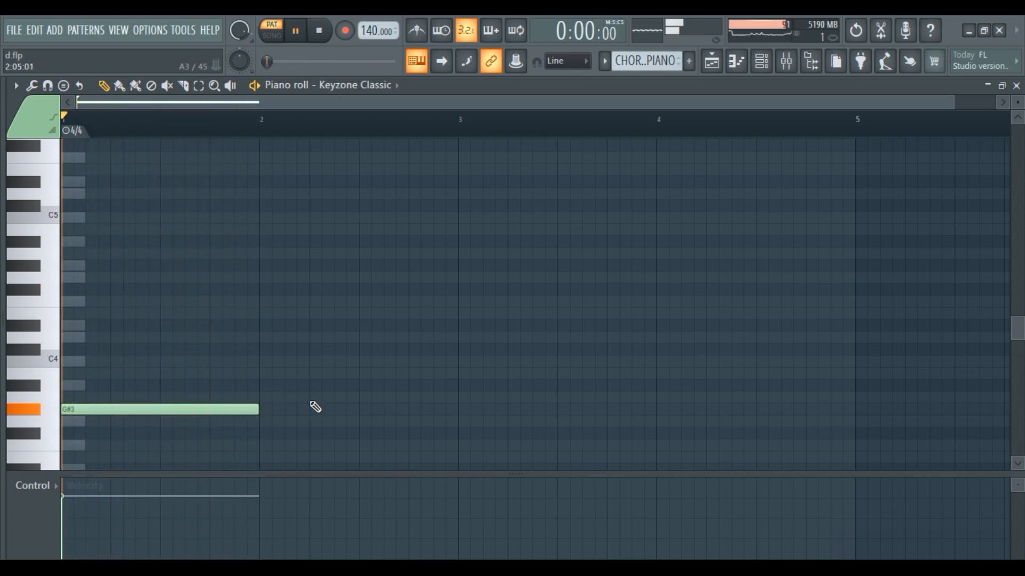
click(407, 385)
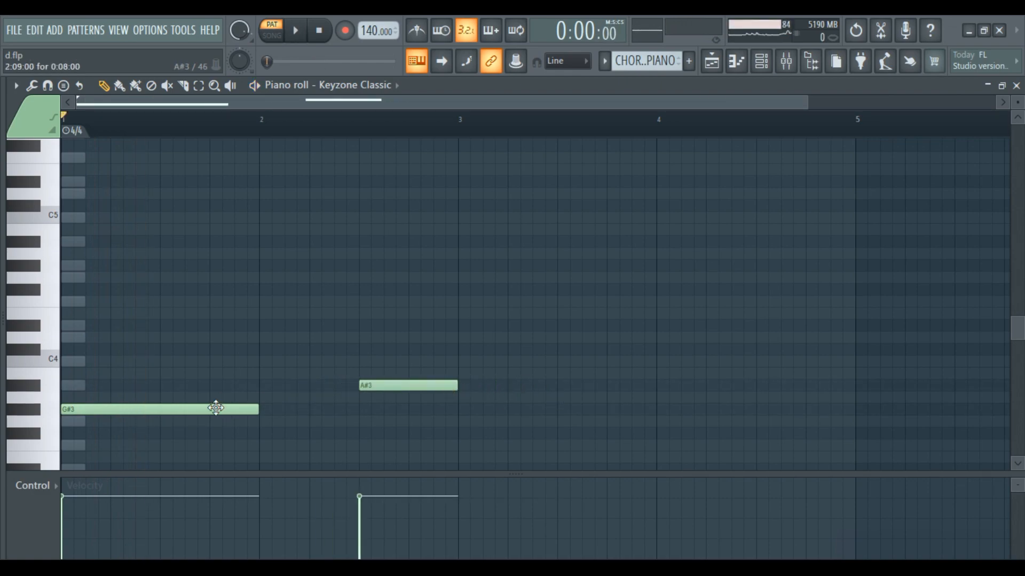
click(295, 30)
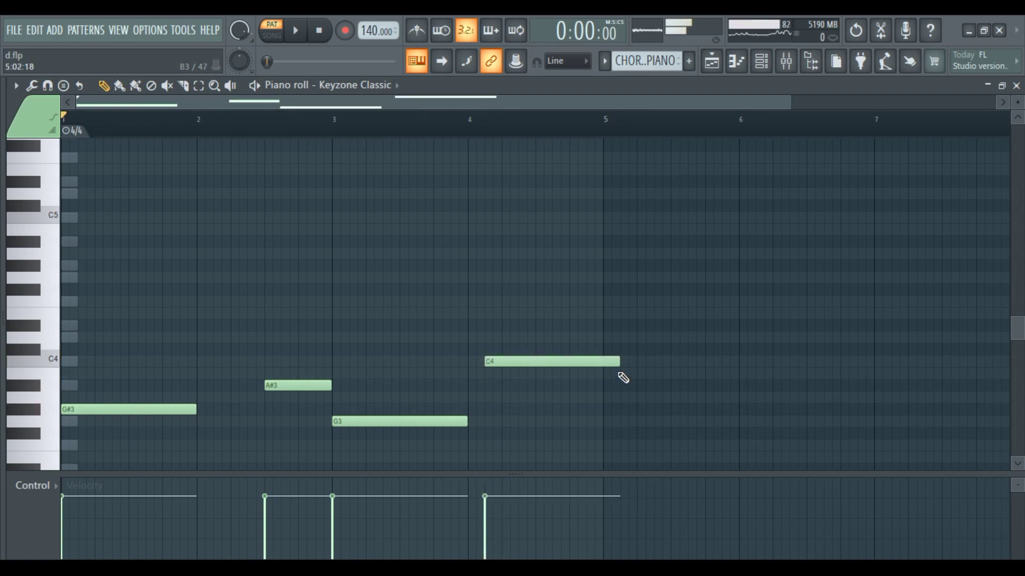
click(295, 31)
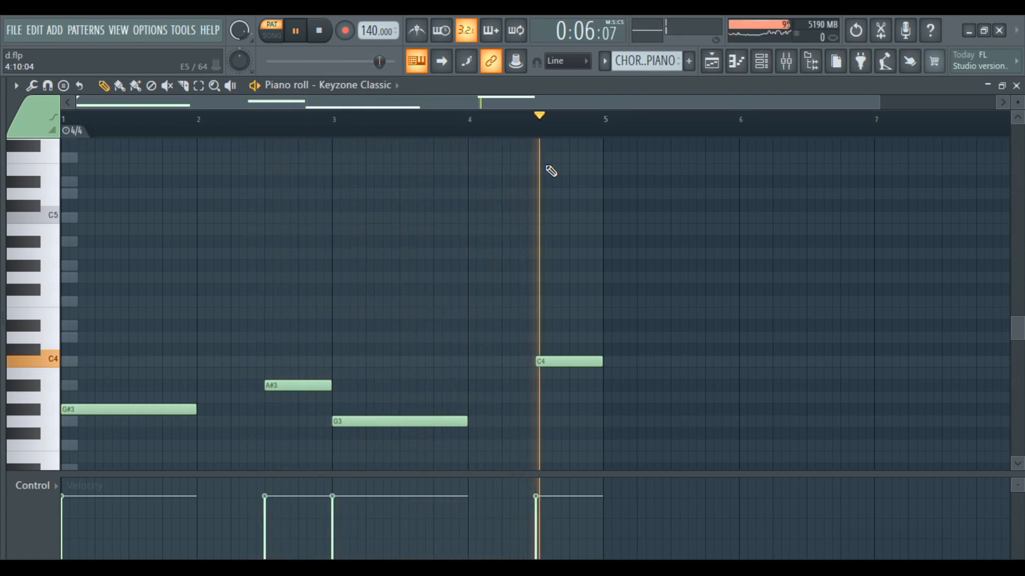
click(318, 31)
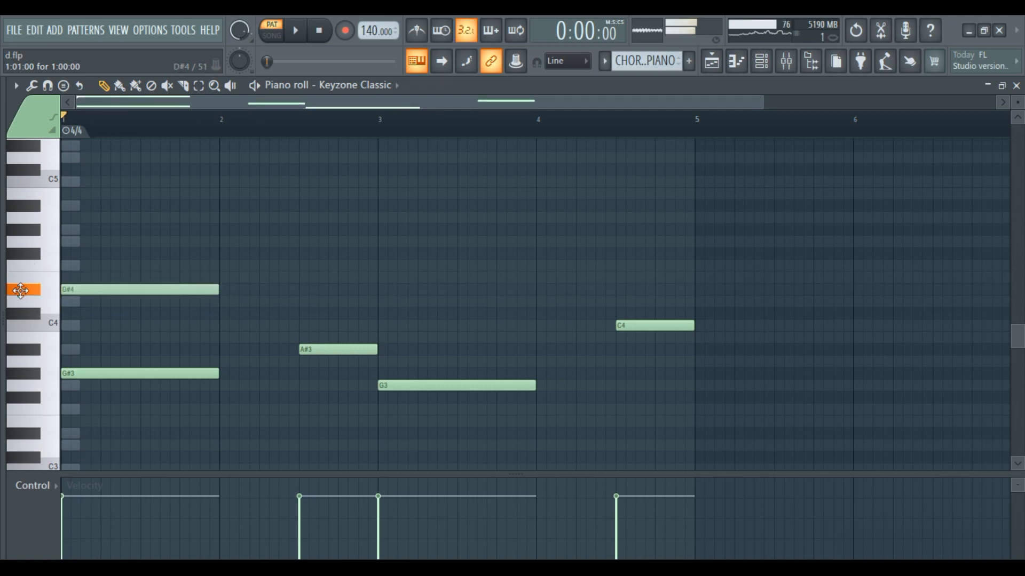
Stack chord tones like D#4, G#4, C5 and D#5 over each bass note
scroll(down, 3)
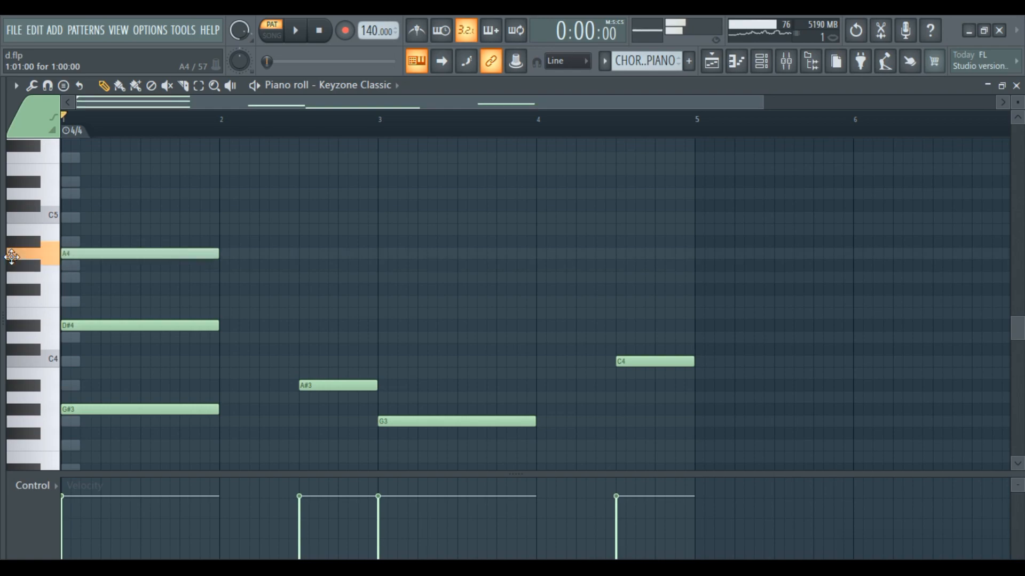
click(295, 31)
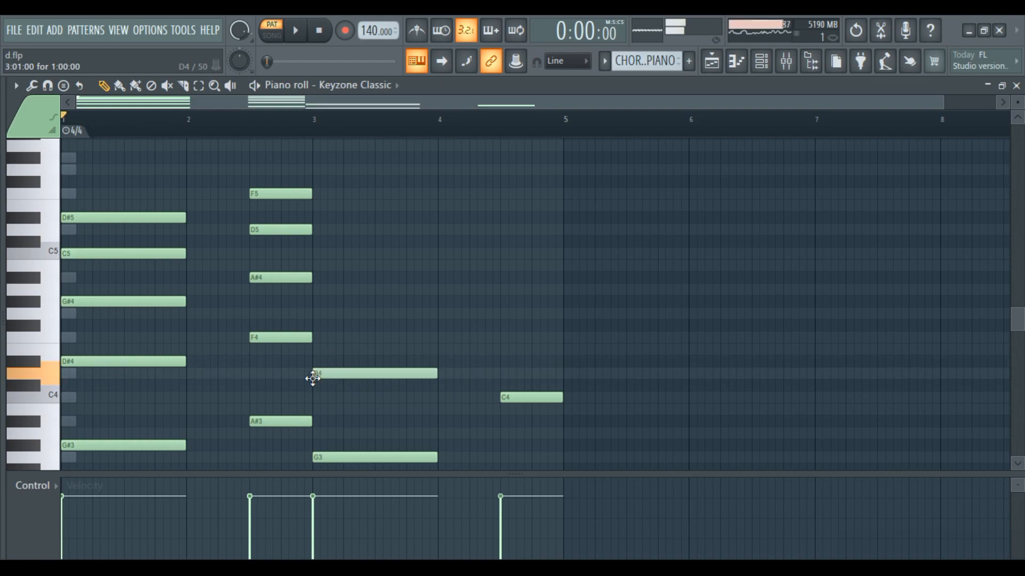
click(295, 31)
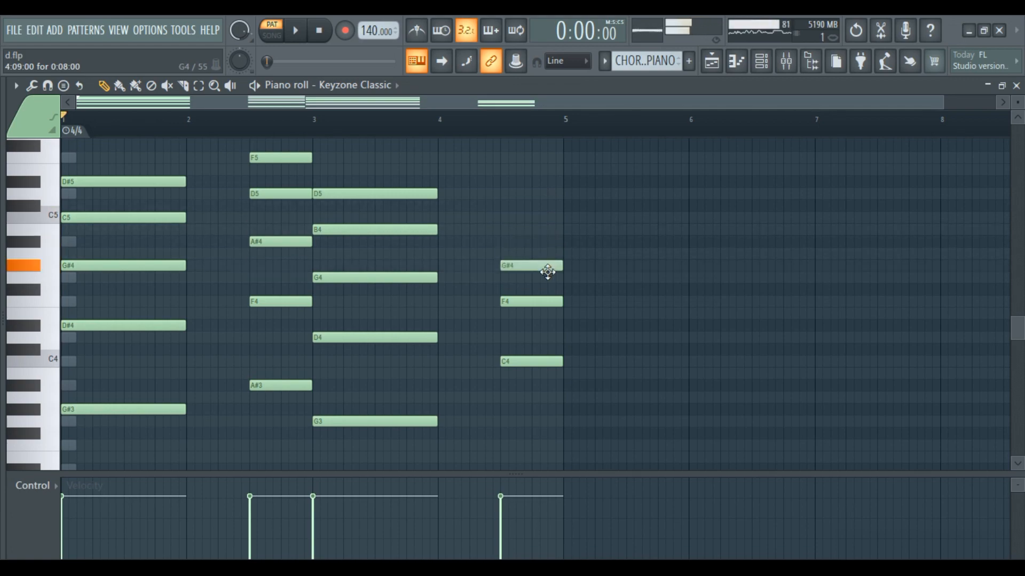
scroll(down, 3)
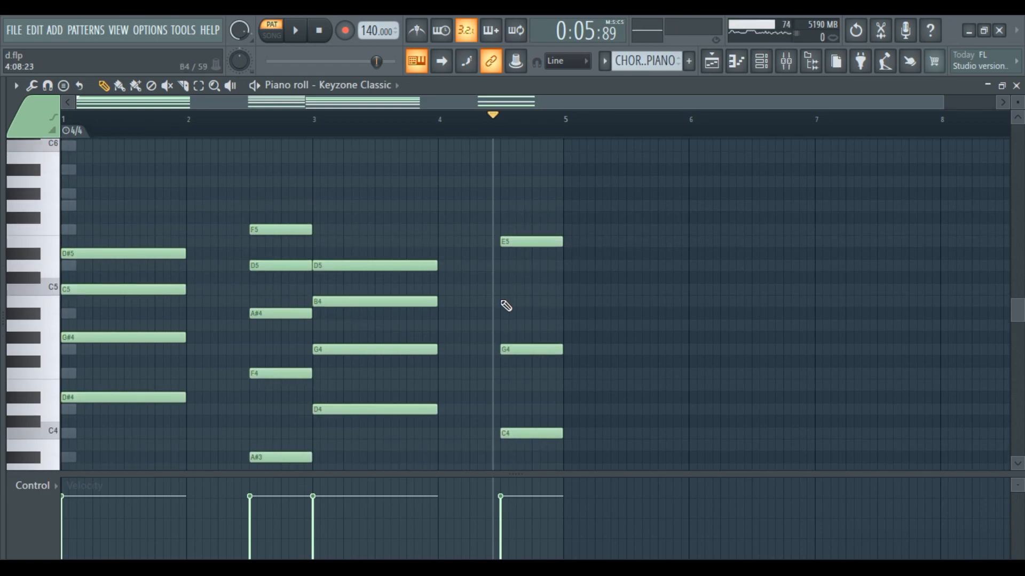
click(294, 31)
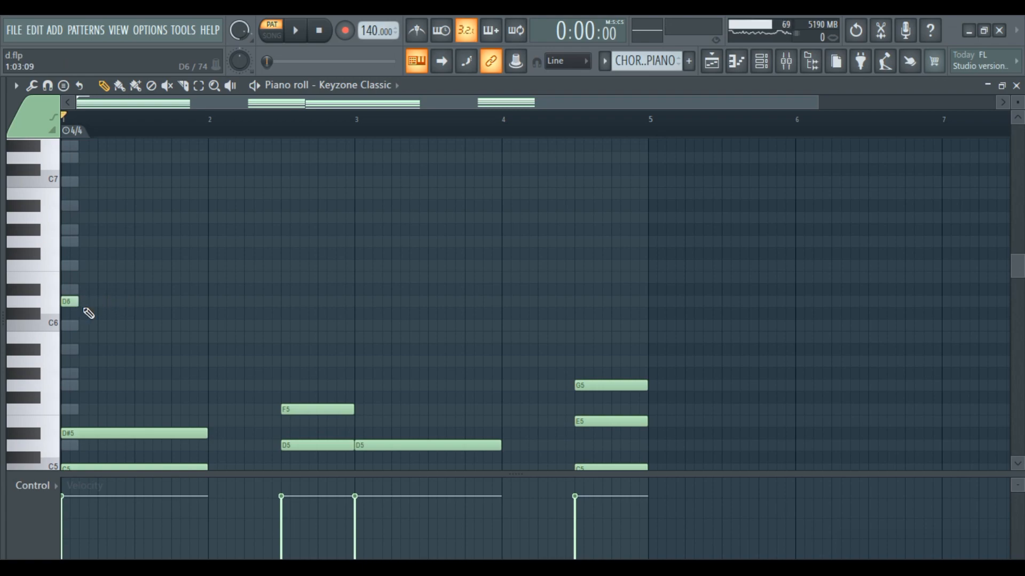
mouse_move(98, 311)
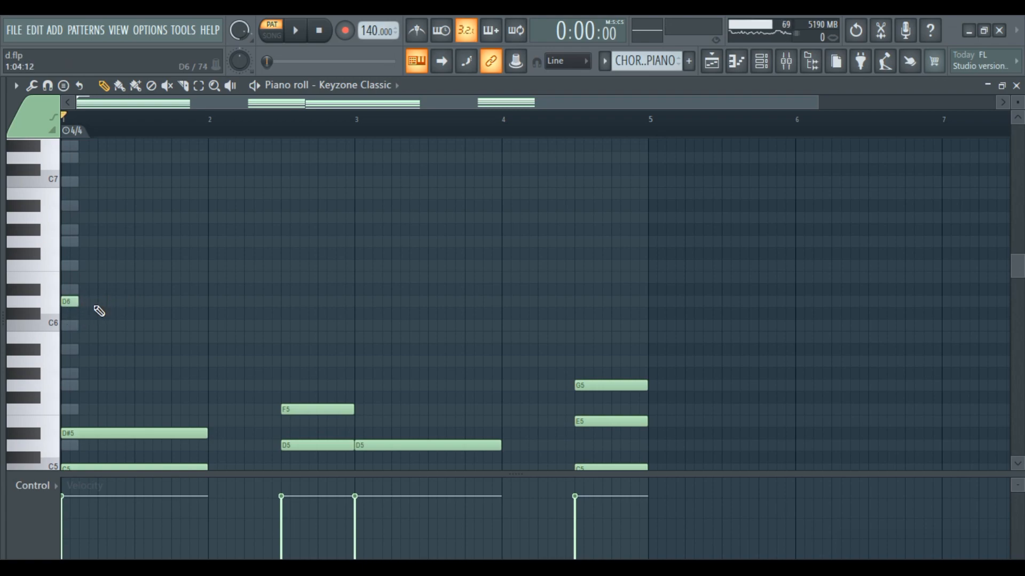
Draw the sixth-octave lead melody with short F6 and G6 notes, previewing it
click(103, 301)
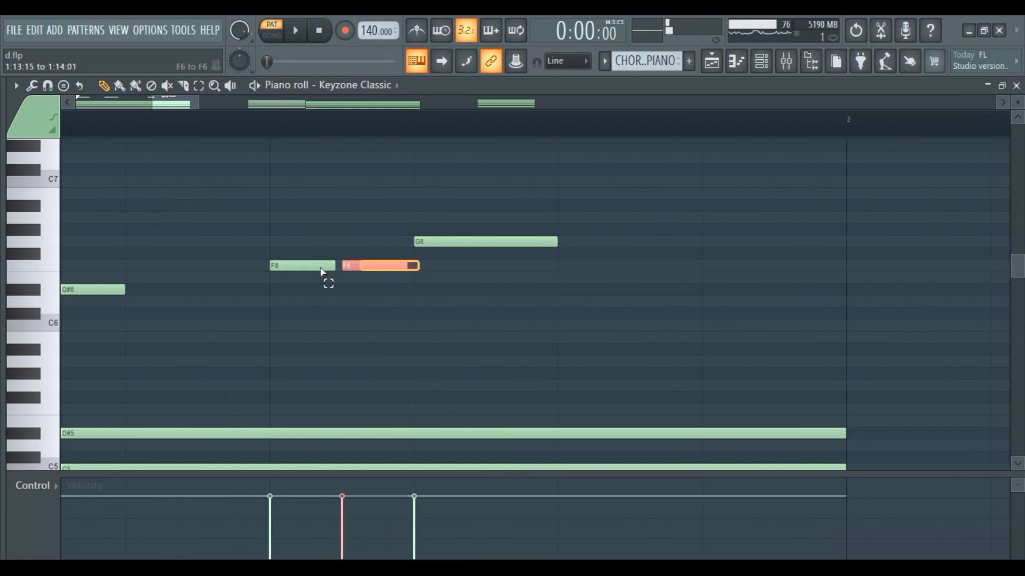
click(295, 30)
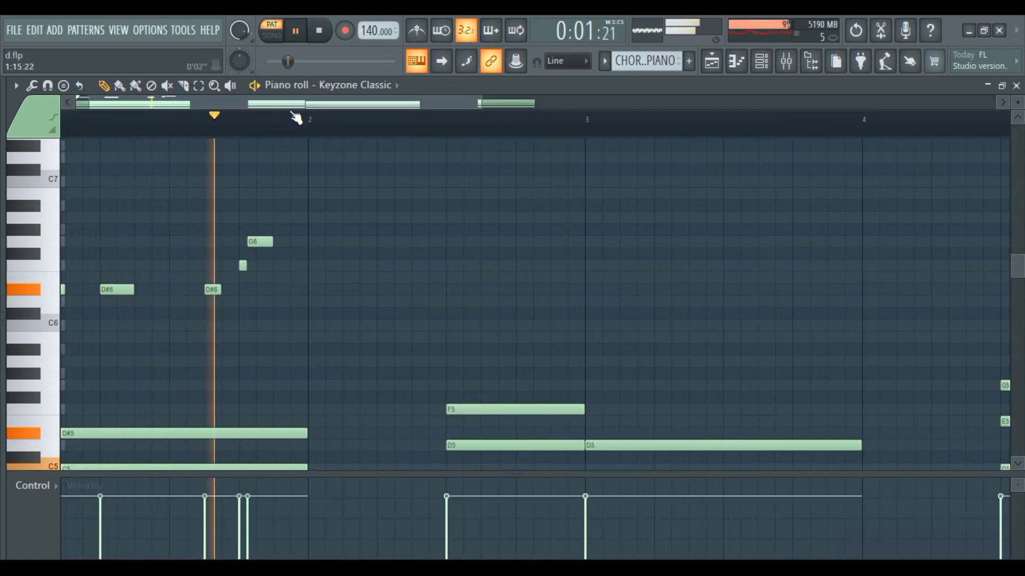
click(318, 30)
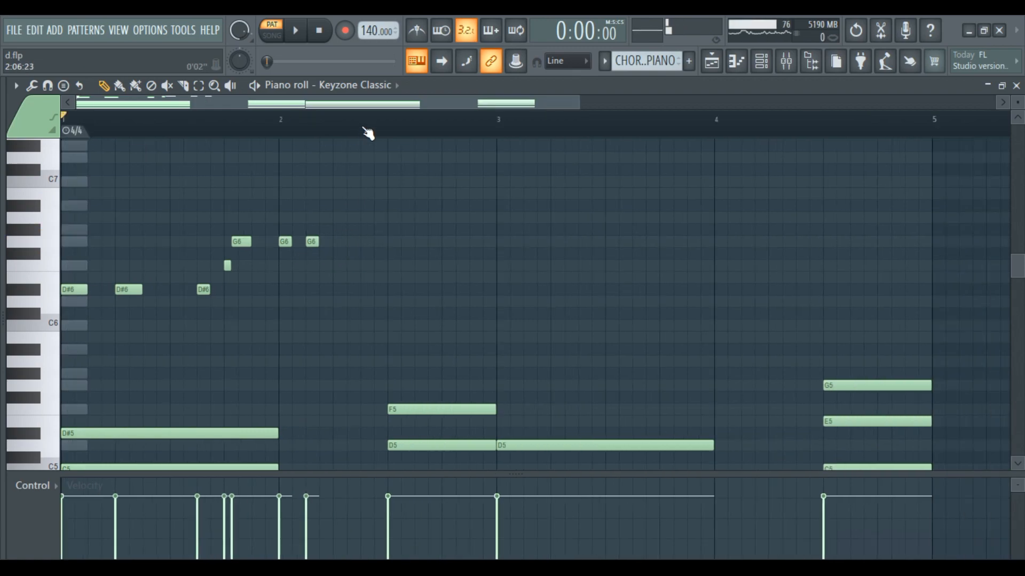
click(364, 241)
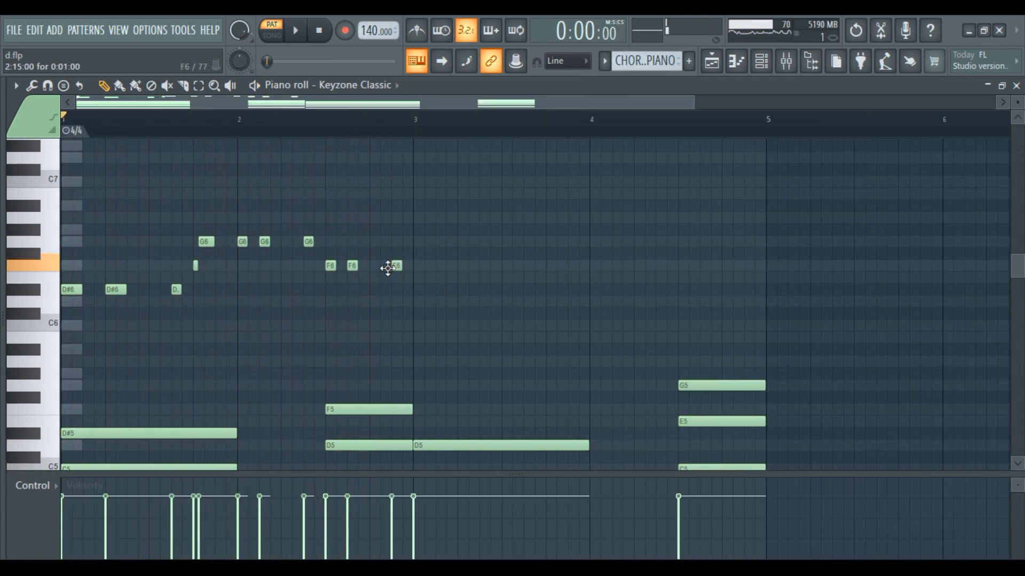
click(295, 30)
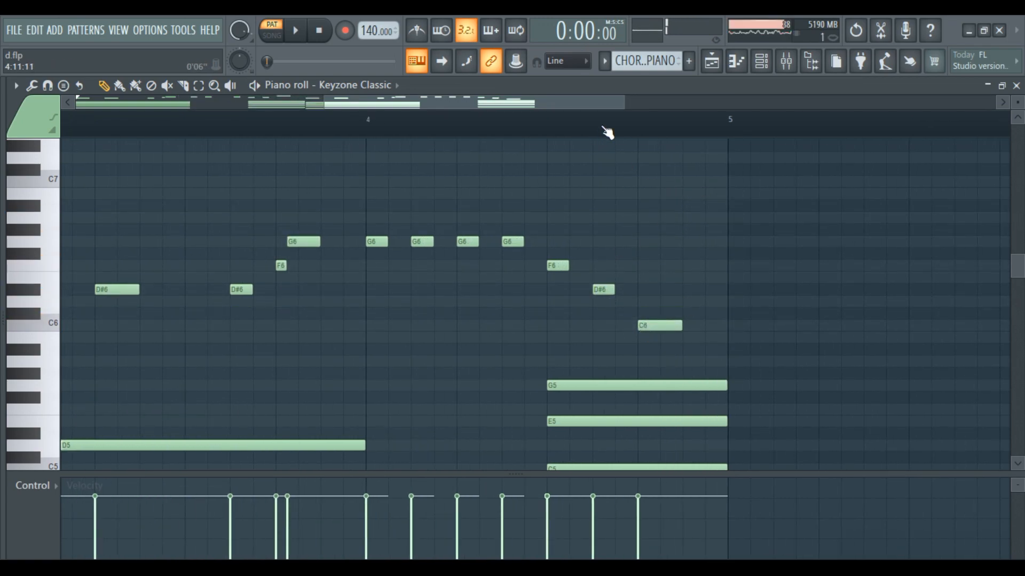
Play back the melody and lower the two bar-3 D#6 notes to D6
click(295, 31)
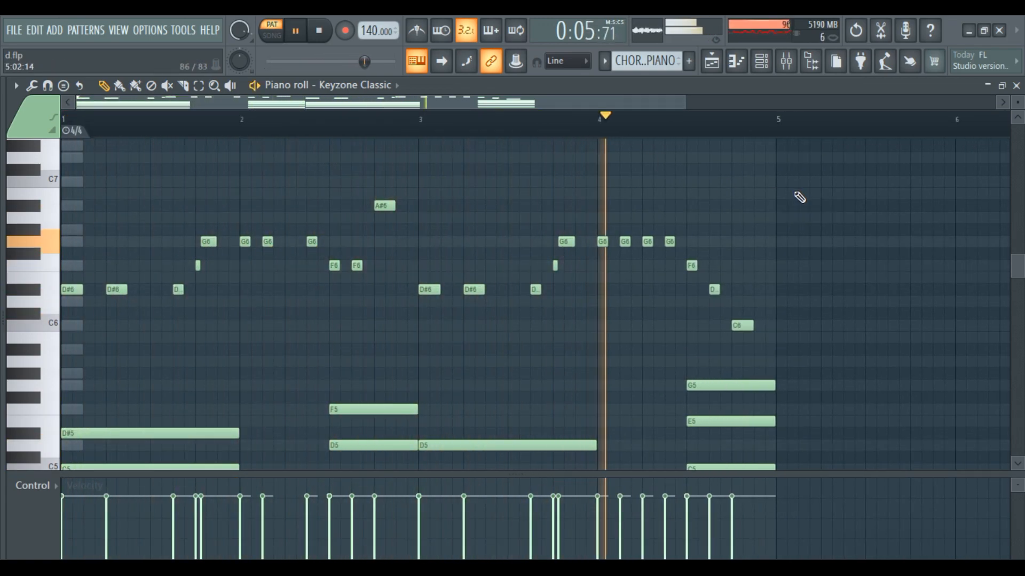
click(318, 30)
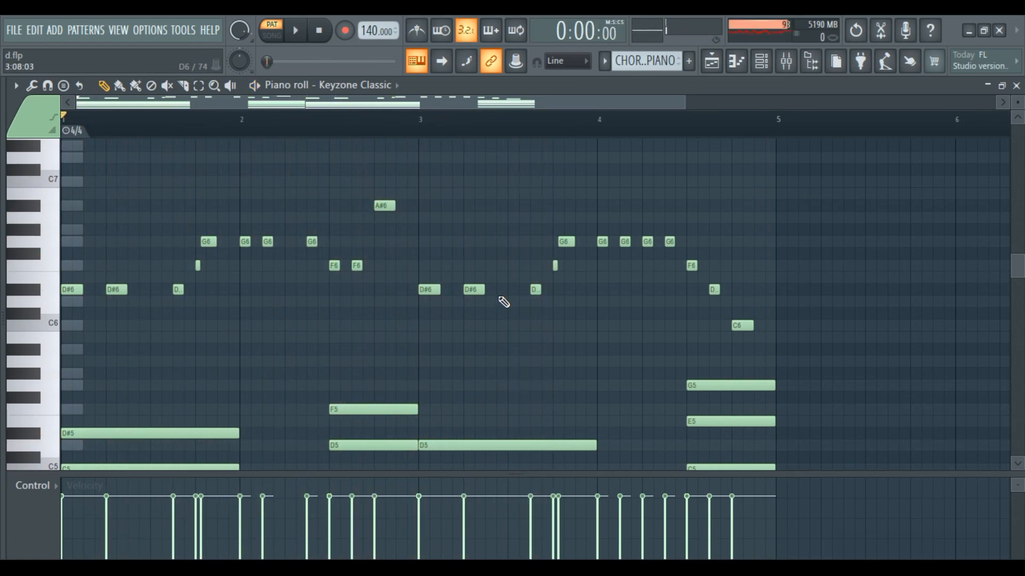
click(428, 289)
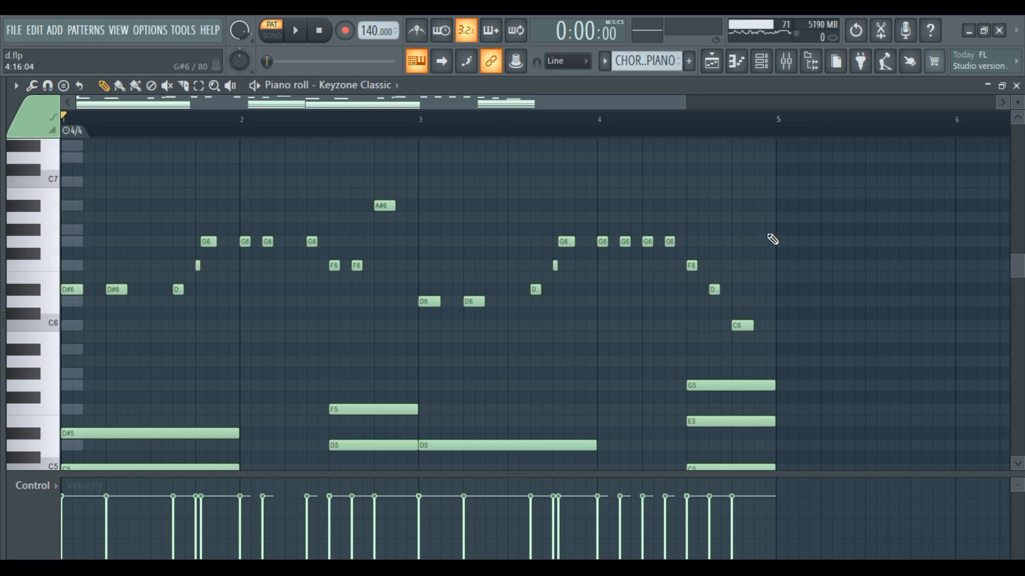
click(294, 30)
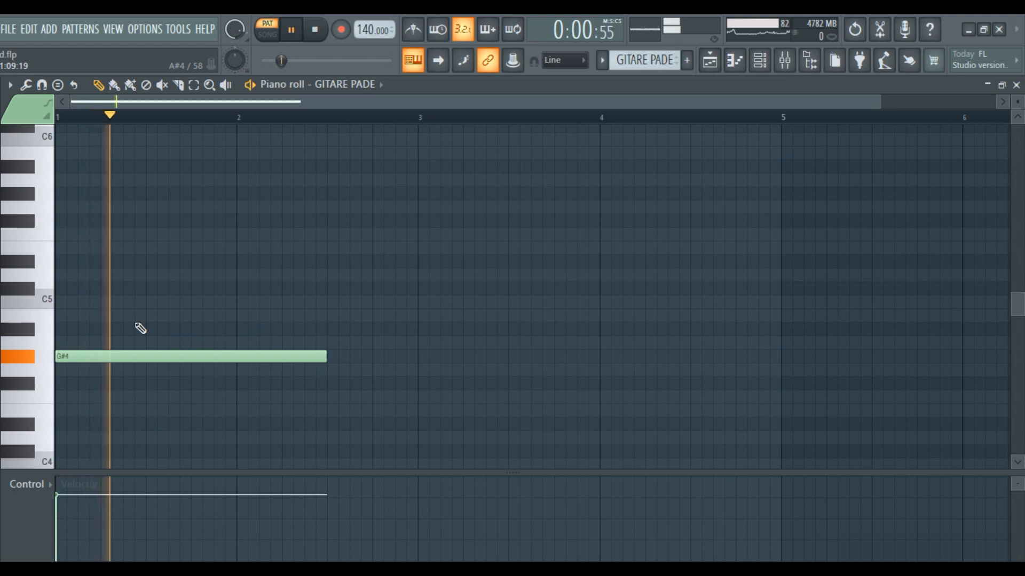
Add C5 and further notes to build four three-note pad chords in GITARE PADE
click(190, 314)
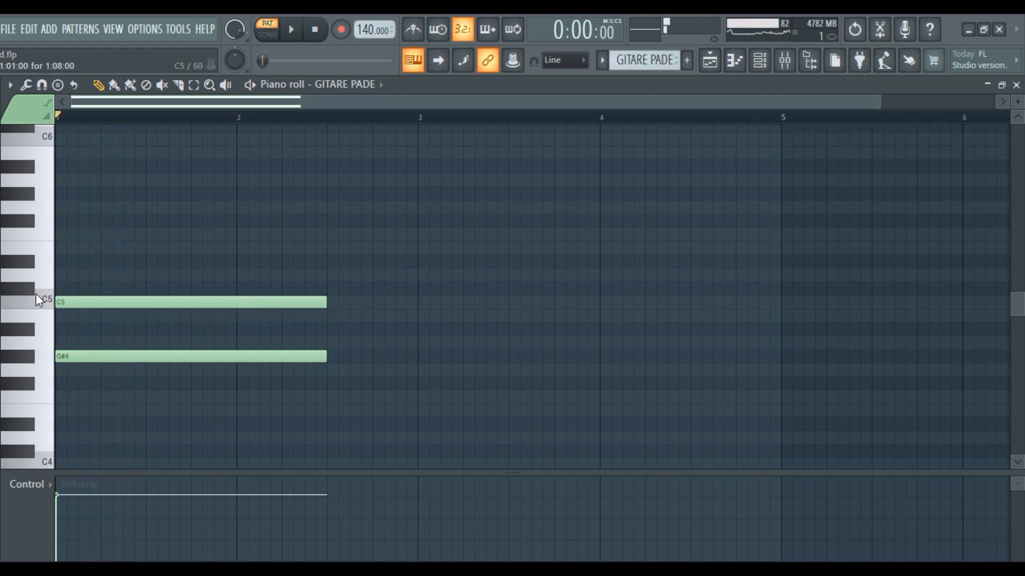
click(291, 29)
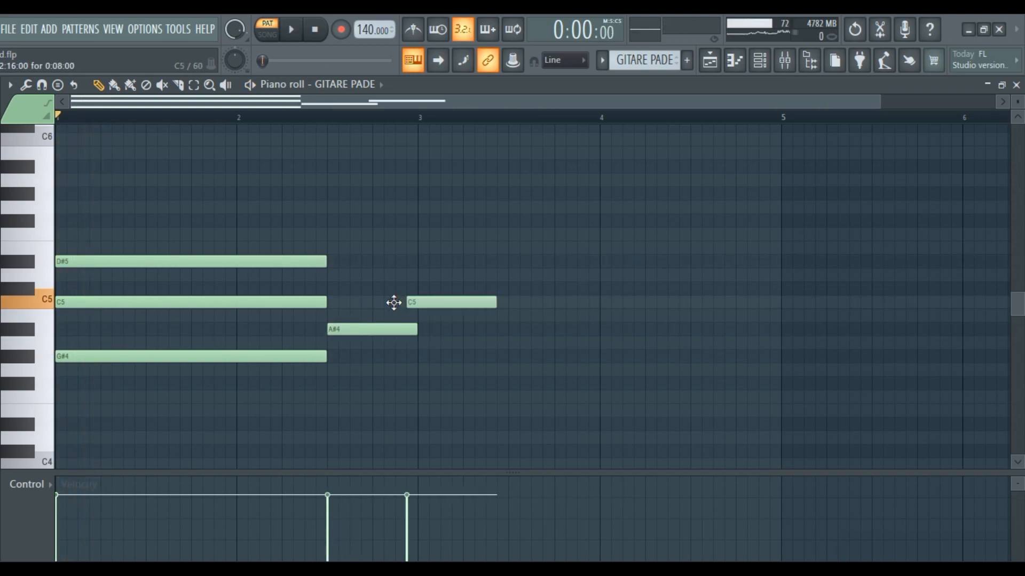
click(291, 30)
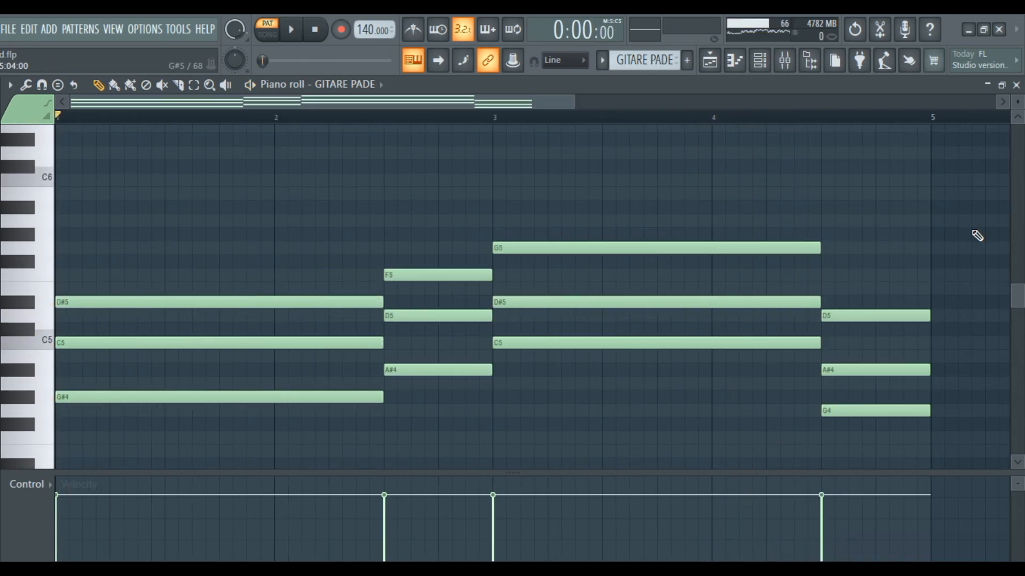
click(291, 29)
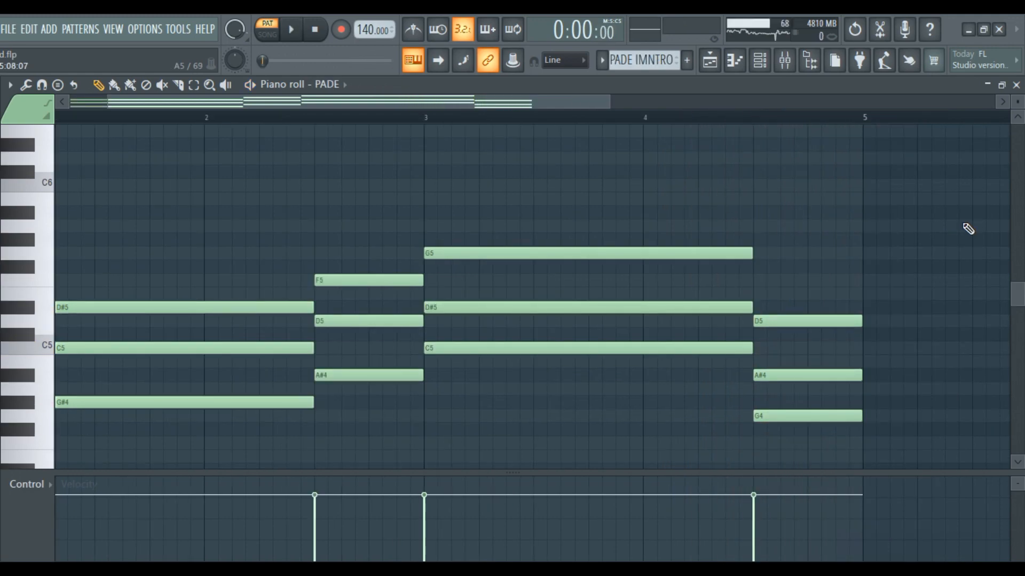
Play the PIANO INTRO chords, then view the LEAD #2 melody in the SYNT piano roll
click(291, 30)
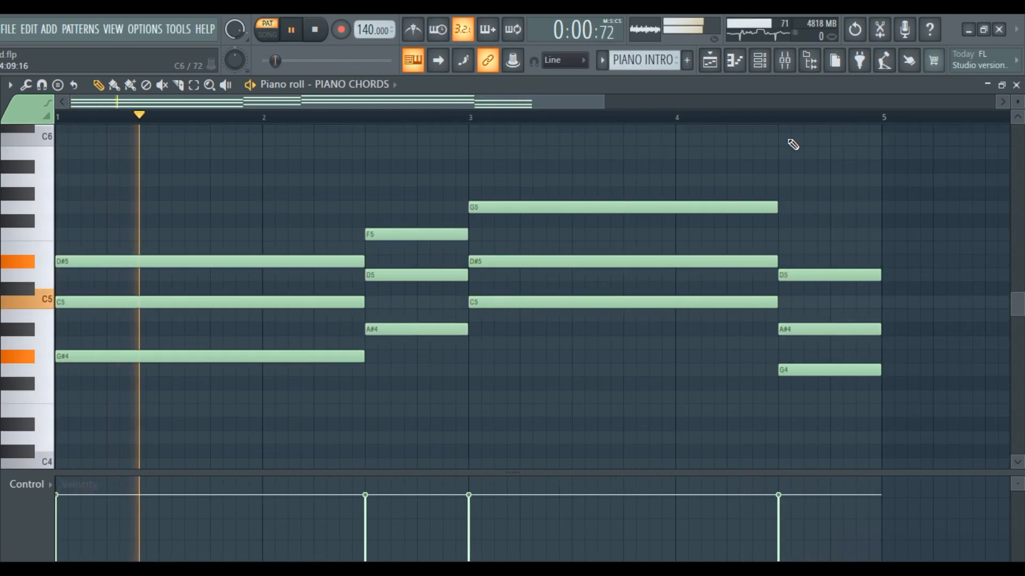
click(291, 29)
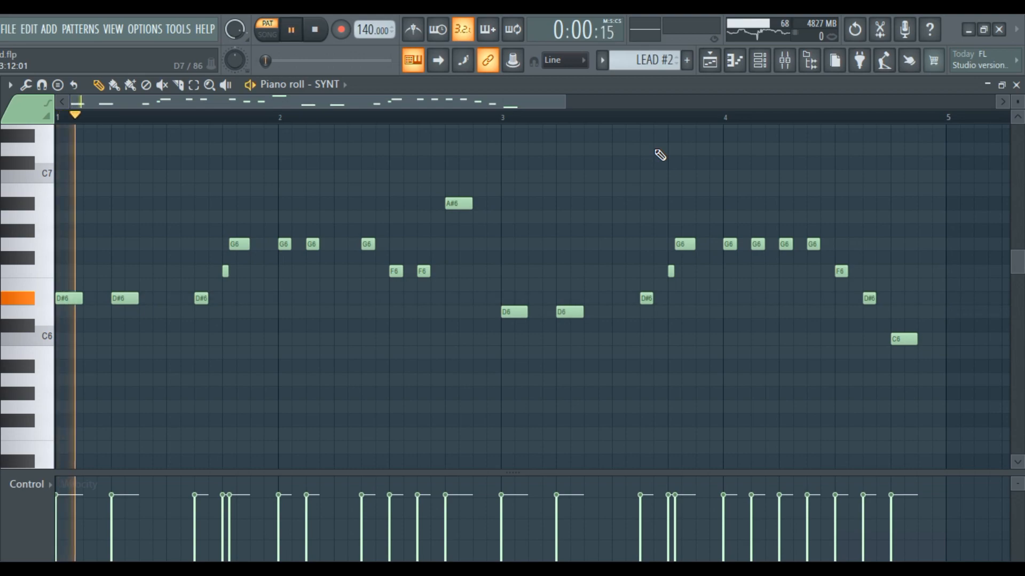
Show the KSHMR sweep and Stiickzz riser samples on playlist tracks 21–31
click(289, 29)
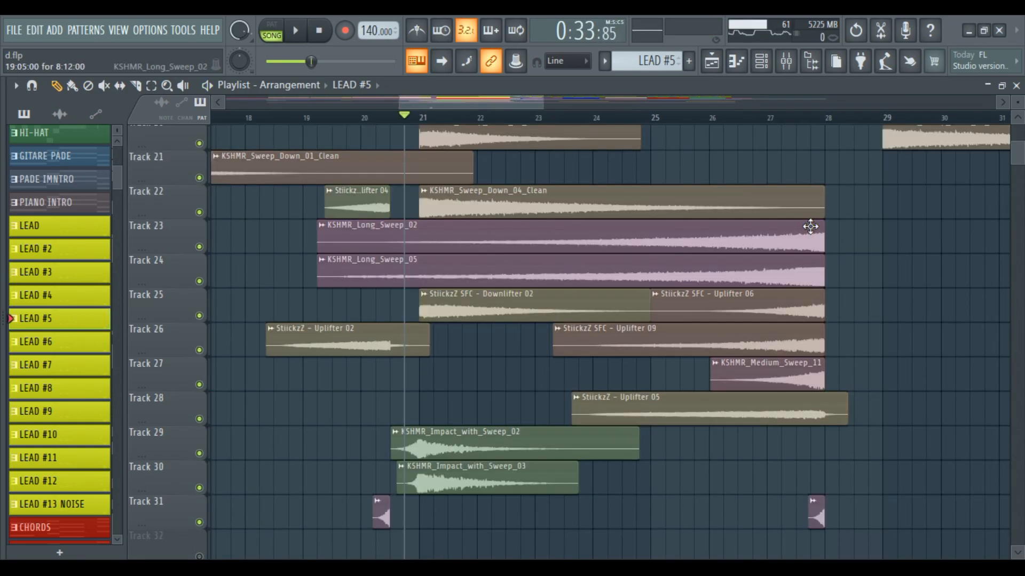
View the hi-hat, crash and fill drum clips on tracks 1–8 around bars 29–36
click(295, 30)
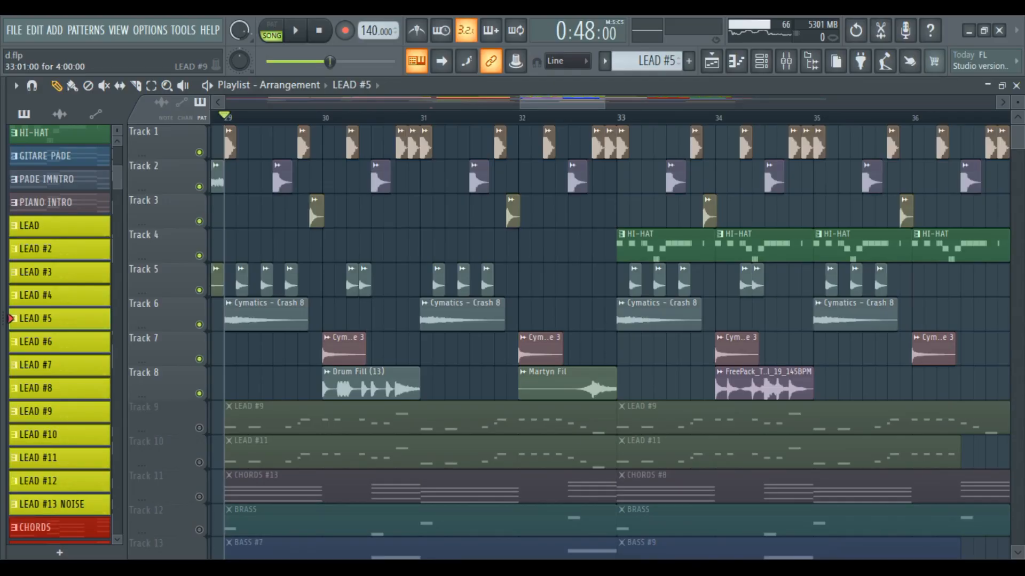
click(294, 30)
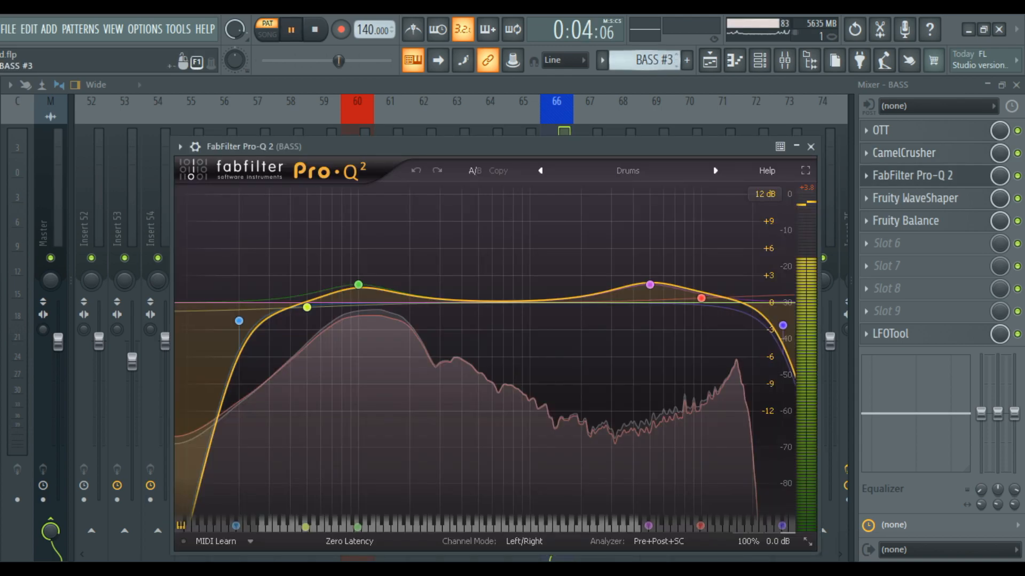
Return to the Playlist showing the LFOTool Rate automation clip under CHORDS #4
click(810, 146)
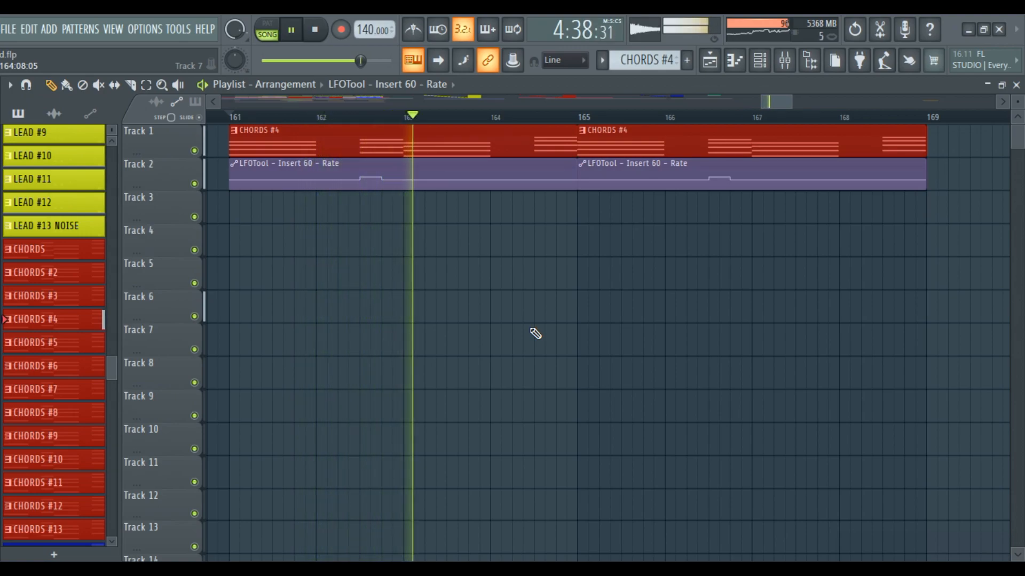
Open LFOTool on the CHORDS mixer insert, with its Rate at 1/8
click(291, 29)
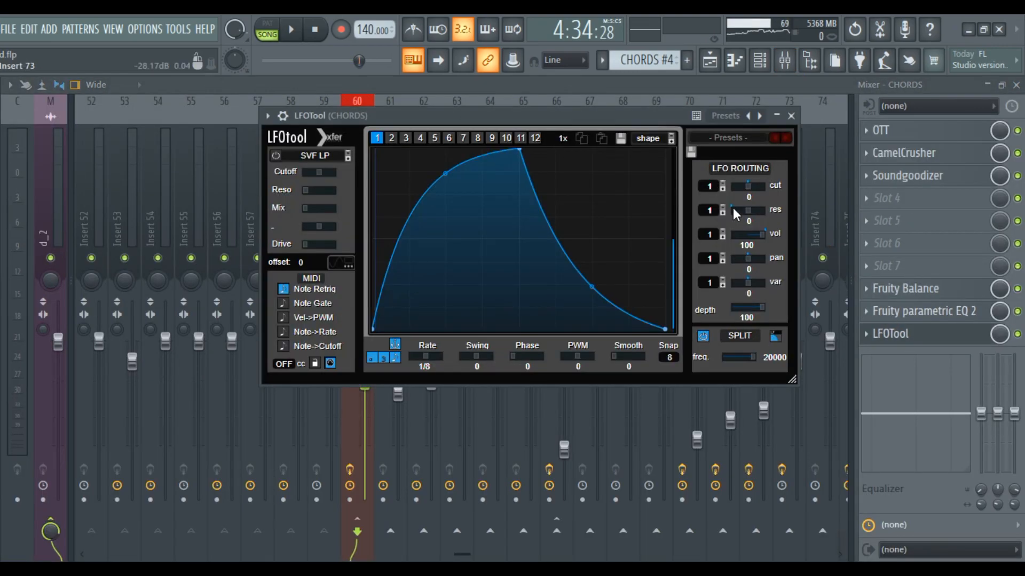
mouse_move(427, 356)
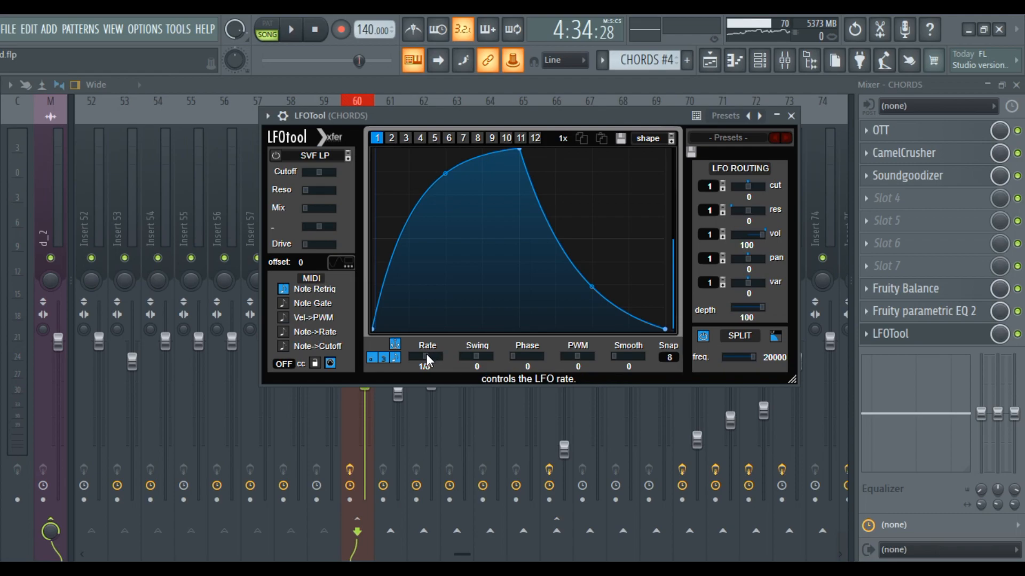